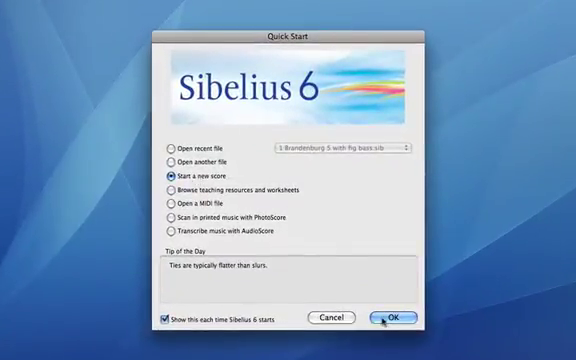
Step: Create a new treble-staff score in C major titled 'Rhythmic flashcards'
{"action": "left_click", "coordinate": [390, 316]}
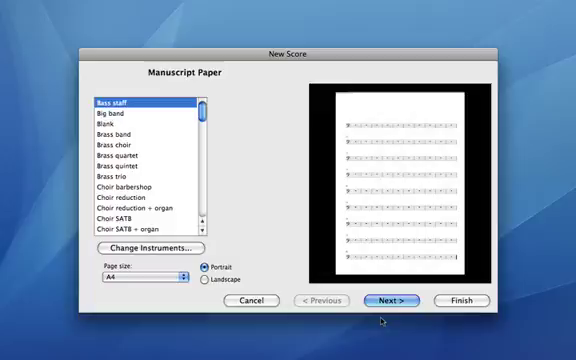
{"action": "mouse_move", "coordinate": [228, 140]}
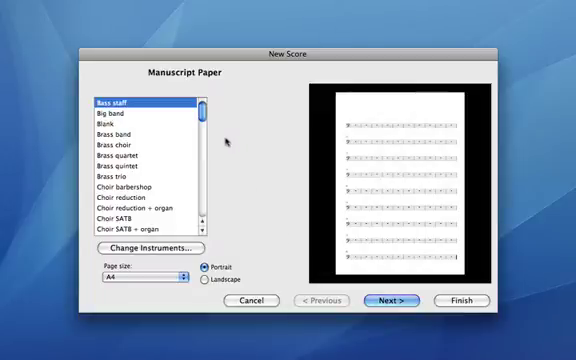
{"action": "scroll", "scroll_direction": "down", "scroll_amount": 3}
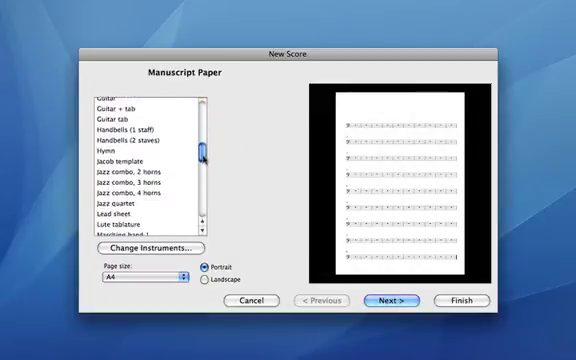
{"action": "scroll", "scroll_direction": "down", "scroll_amount": 3}
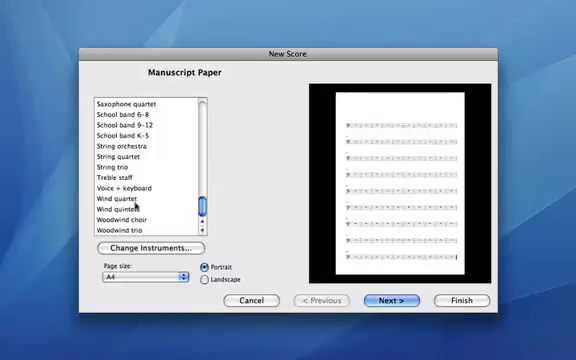
{"action": "left_click", "coordinate": [125, 176]}
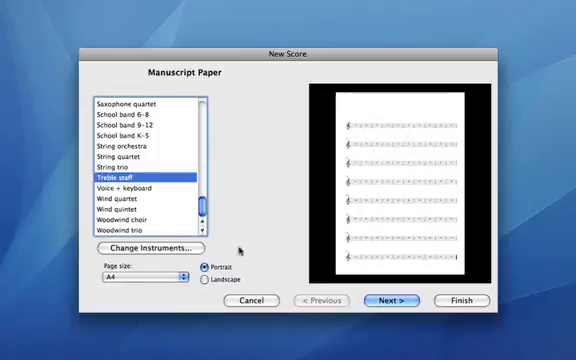
{"action": "left_click", "coordinate": [390, 301]}
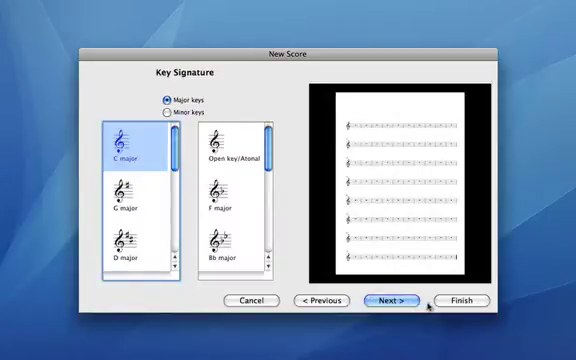
{"action": "left_click", "coordinate": [392, 301]}
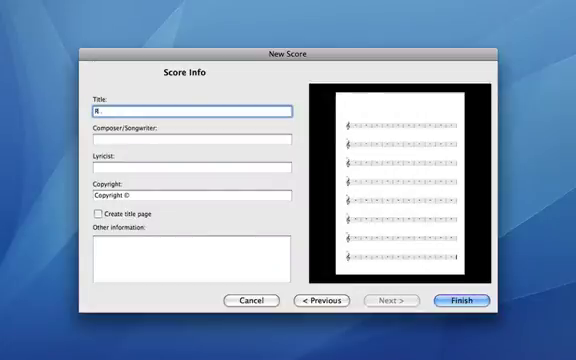
{"action": "type", "text": "Rhythmic flashcards"}
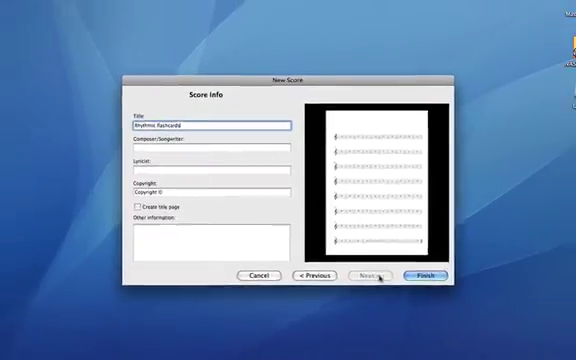
{"action": "left_click", "coordinate": [425, 275]}
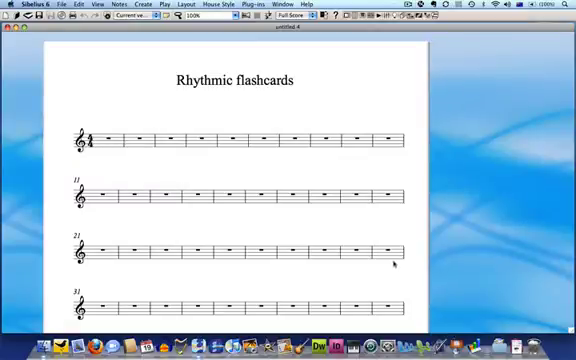
{"action": "mouse_move", "coordinate": [311, 174]}
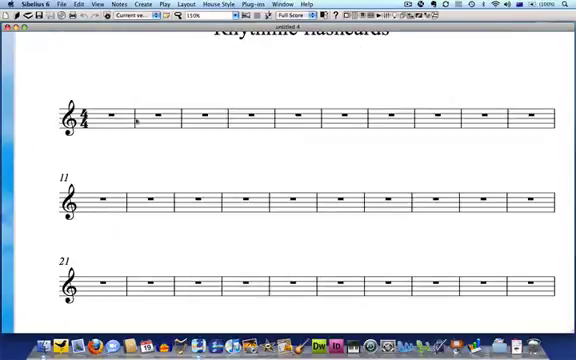
Step: Select bar 1 and enter the crotchet, two quavers, four semiquavers, crotchet rhythm
{"action": "left_click", "coordinate": [115, 118]}
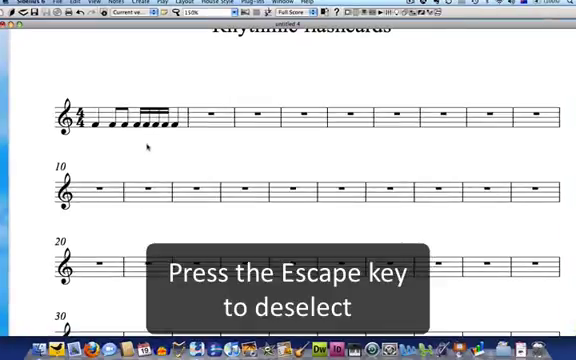
Step: Choose an instrument change to 'No instrument (barlines shown)' from the Others family
{"action": "key", "text": "escape"}
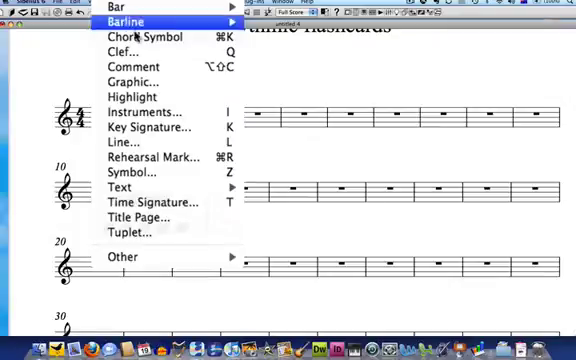
{"action": "left_click", "coordinate": [122, 262]}
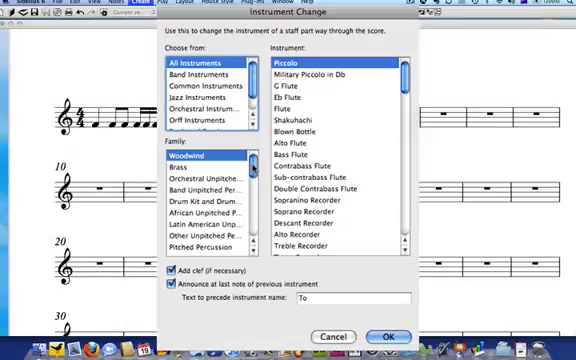
{"action": "scroll", "scroll_direction": "down", "scroll_amount": 3}
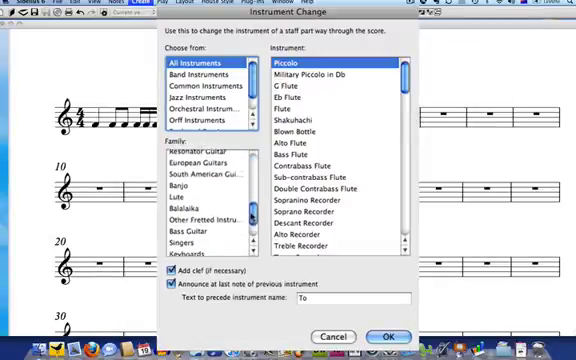
{"action": "scroll", "scroll_direction": "down", "scroll_amount": 3}
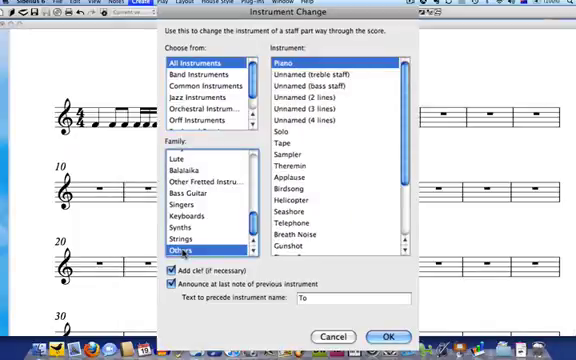
{"action": "left_click", "coordinate": [190, 253]}
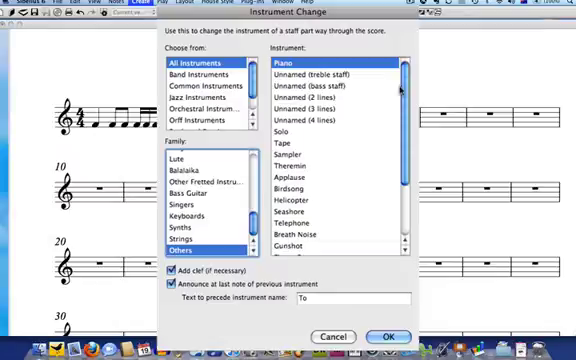
{"action": "scroll", "scroll_direction": "down", "scroll_amount": 3}
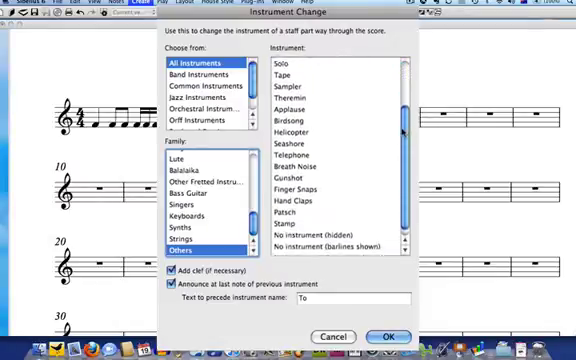
{"action": "scroll", "scroll_direction": "down", "scroll_amount": 3}
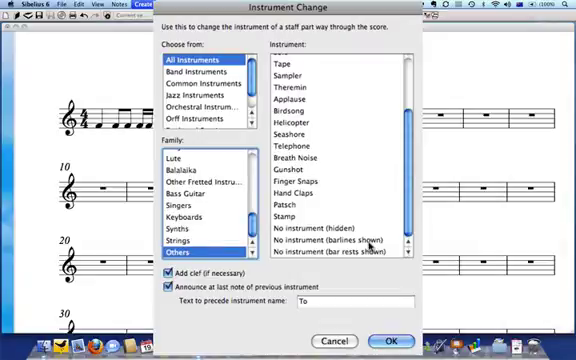
{"action": "left_click", "coordinate": [335, 243]}
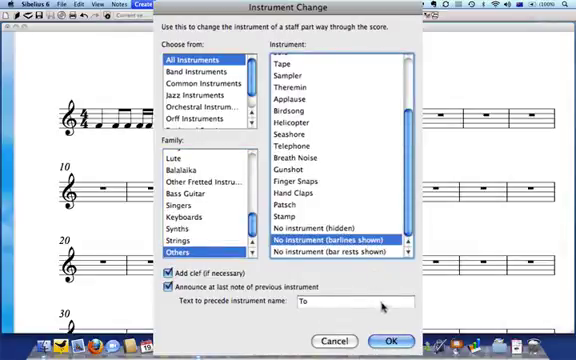
{"action": "left_click", "coordinate": [397, 340]}
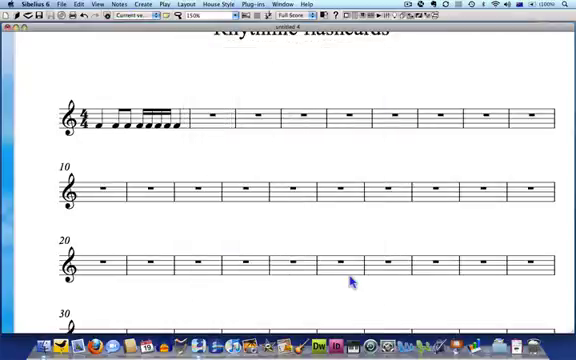
{"action": "mouse_move", "coordinate": [235, 174]}
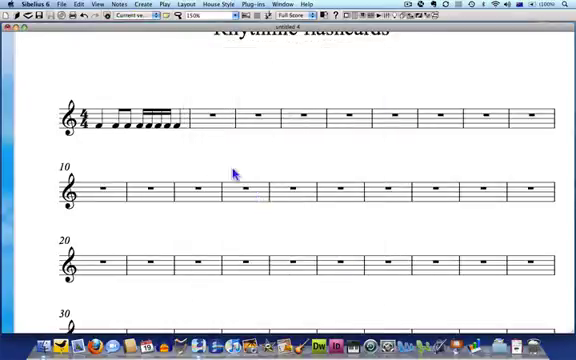
Step: Place the instrument change at bar 1 and copy the bar as a graphic
{"action": "left_click", "coordinate": [62, 119]}
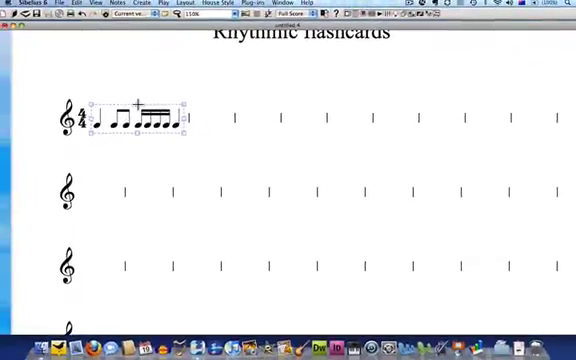
{"action": "key", "text": "ctrl+c"}
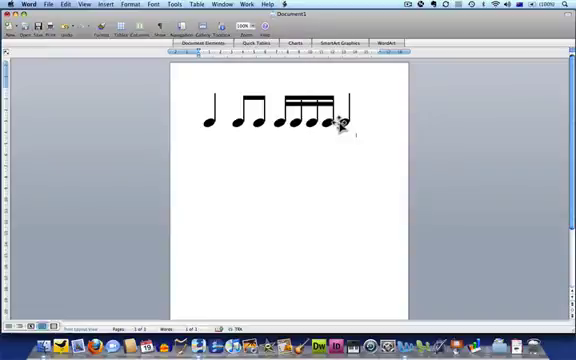
Step: Paste the rhythm graphic into the blank Word document and select it
{"action": "left_click", "coordinate": [280, 120]}
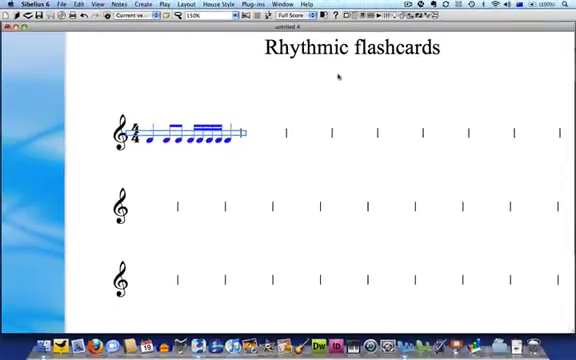
{"action": "mouse_move", "coordinate": [425, 18]}
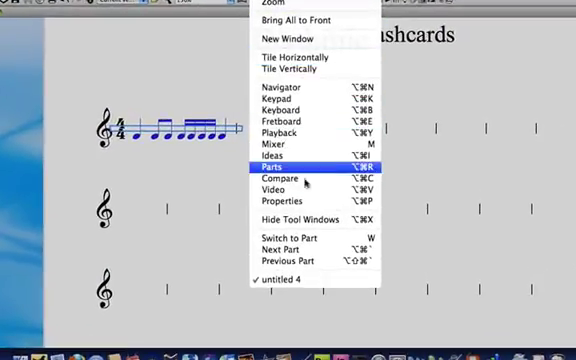
Step: Open Properties for the bar 1 notes, expand Notes, and list notehead types
{"action": "left_click", "coordinate": [289, 175]}
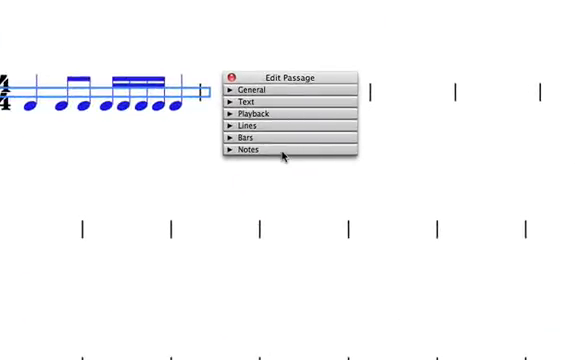
{"action": "left_click", "coordinate": [247, 149]}
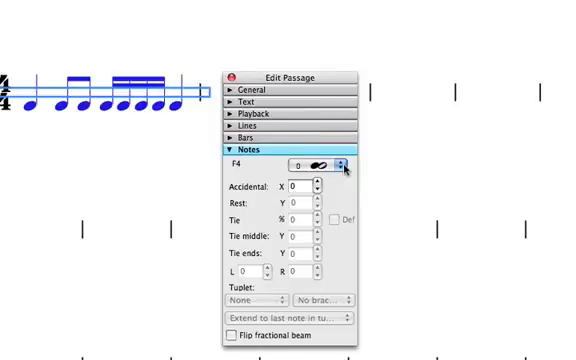
{"action": "left_click", "coordinate": [338, 165]}
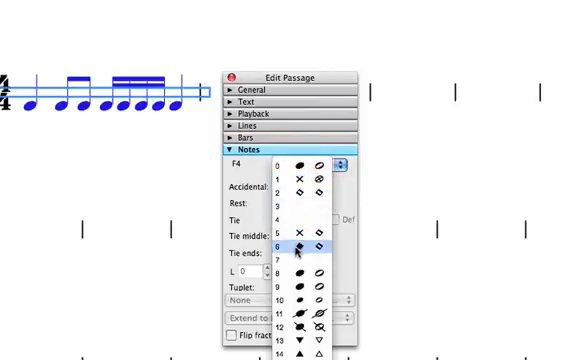